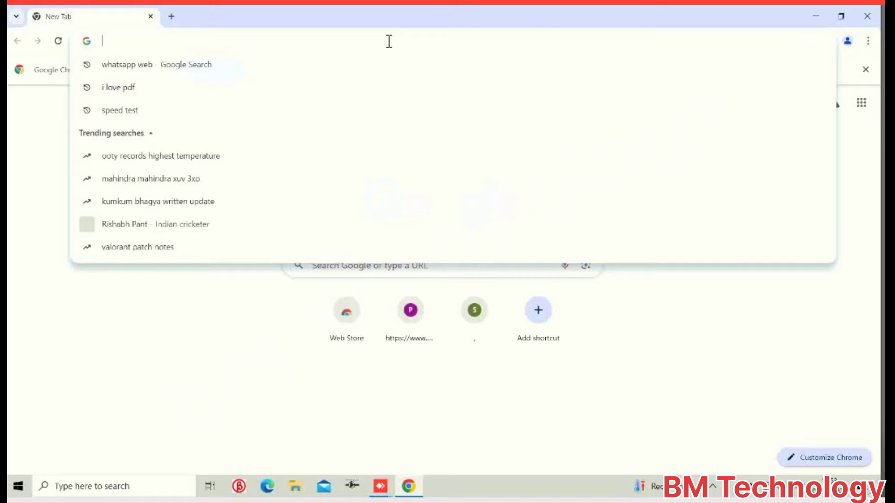
- Load the router address 192.168.31.1 in Chrome
text(192.168.31.1)
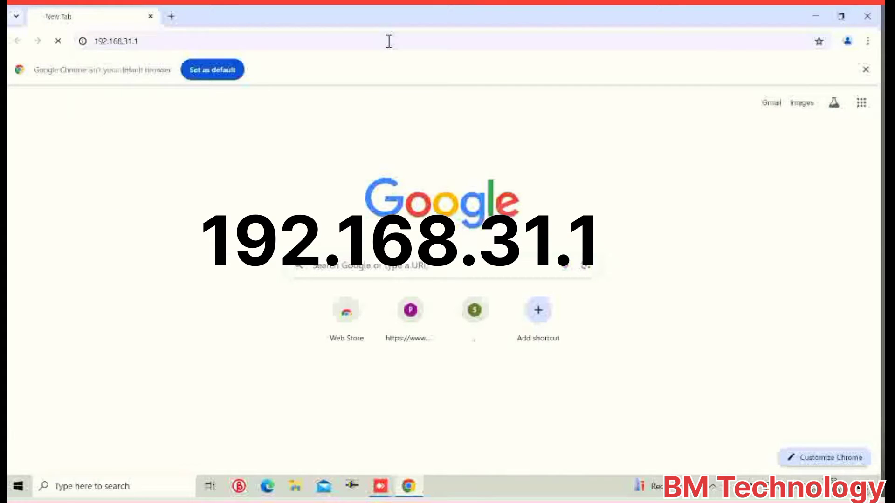
key(Enter)
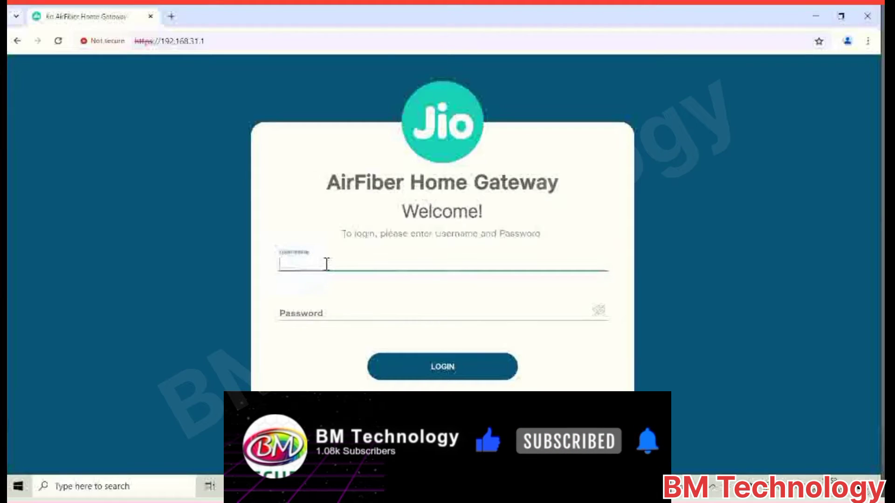
- Enter username 'admin' and the password on the gateway login form
text(admin)
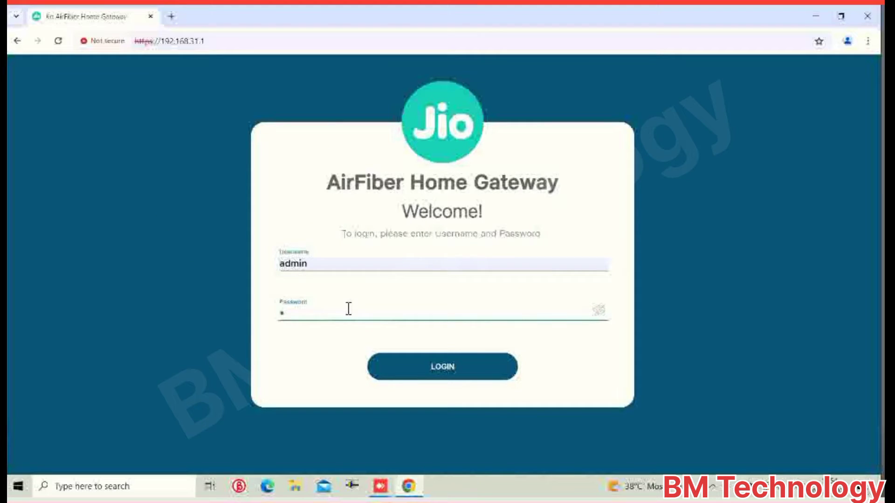
text(*)
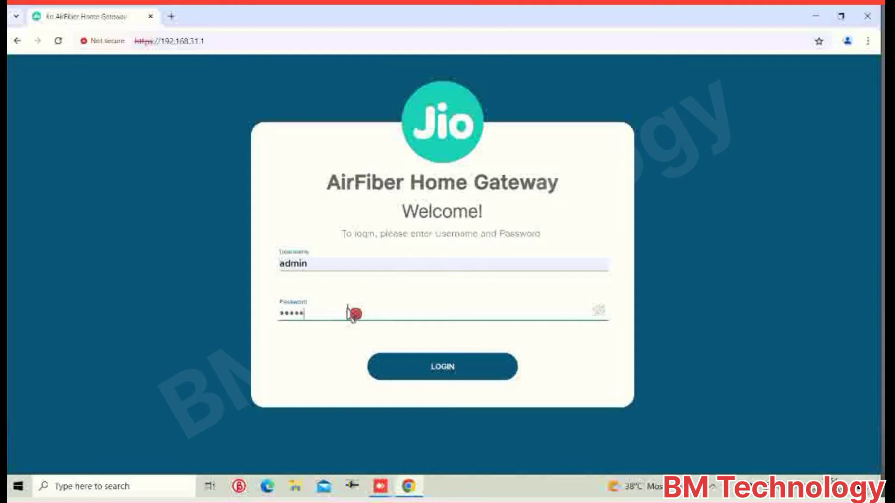
text(•)
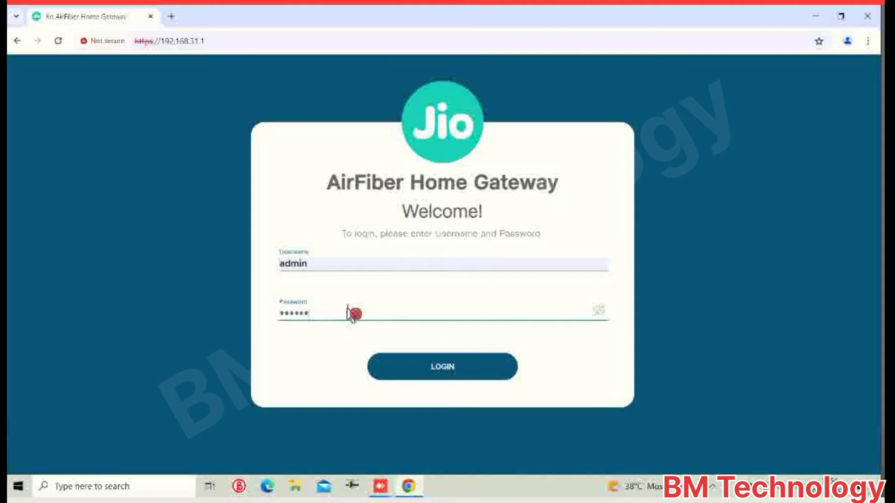
mouse_move(350, 312)
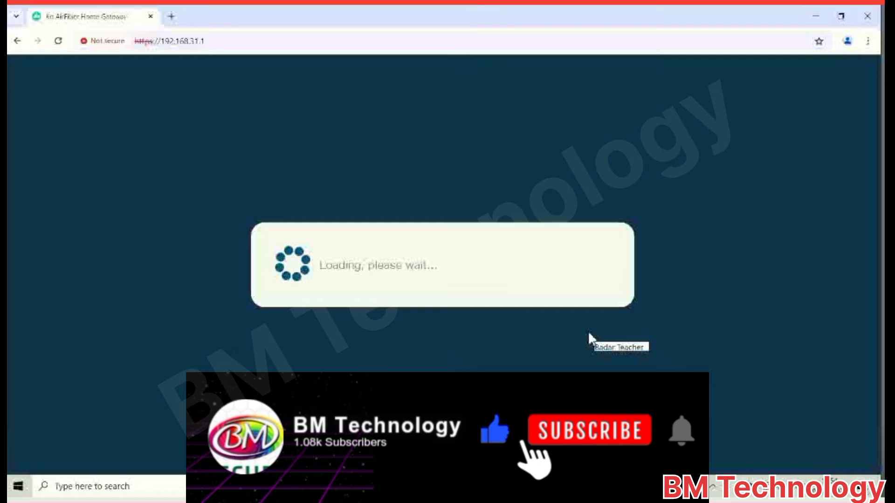
- Log in and expand Status to view the Dashboard with CPU and memory details
click(590, 431)
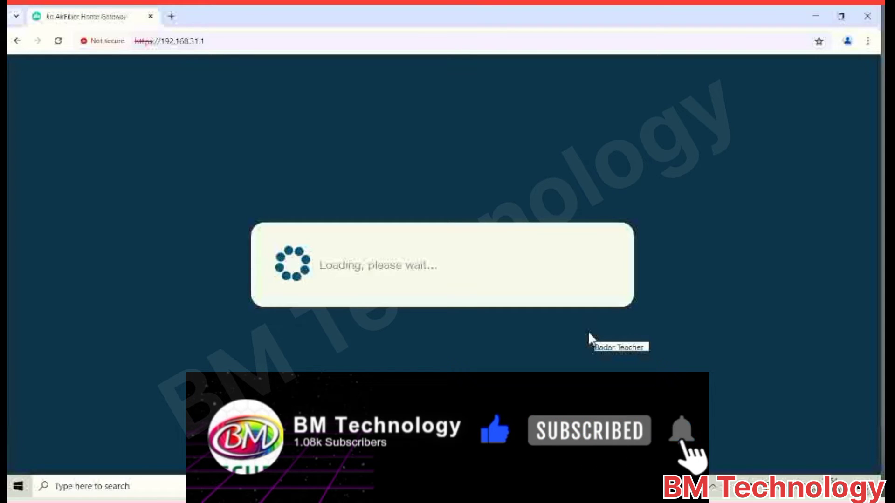
click(678, 431)
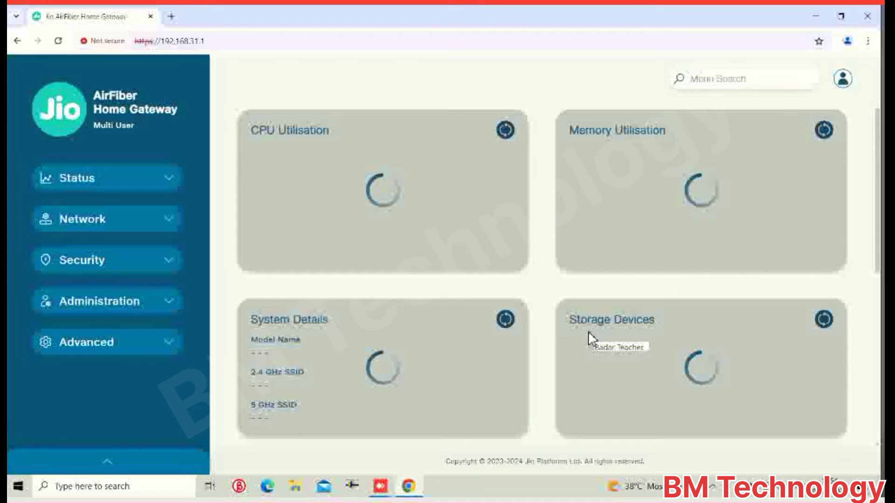
click(74, 178)
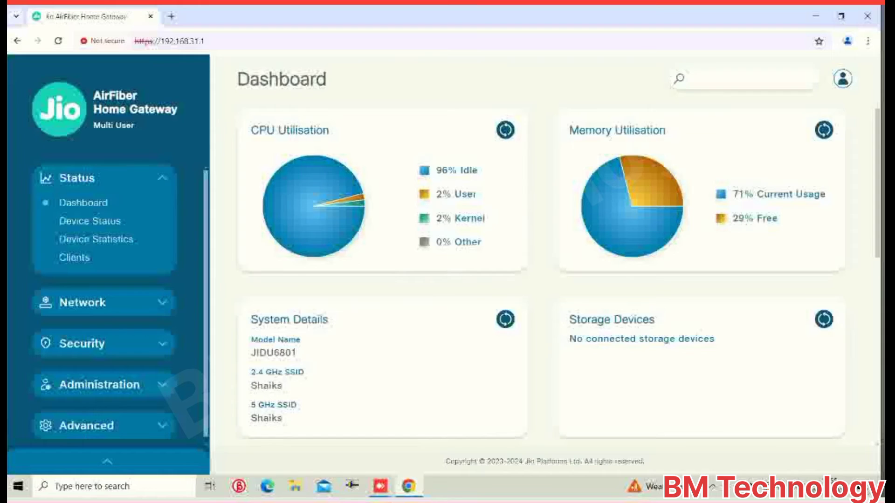
- Expand the Network menu and choose LAN IPv4
click(78, 302)
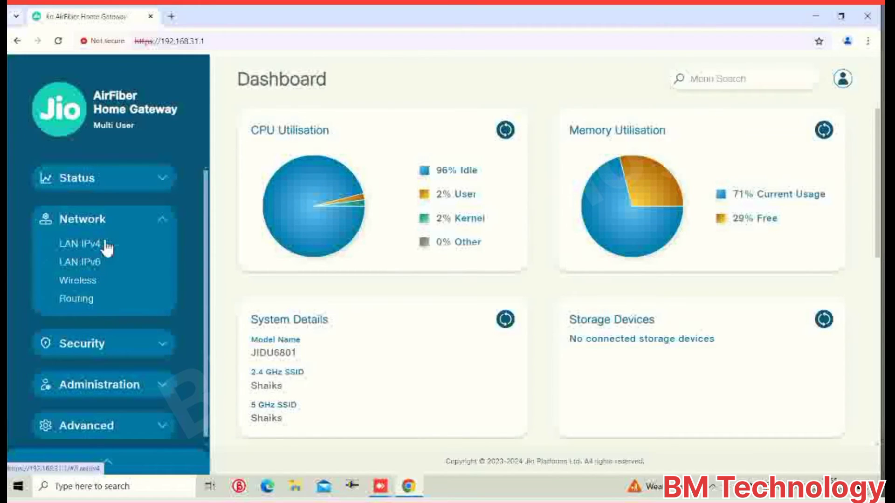
click(91, 247)
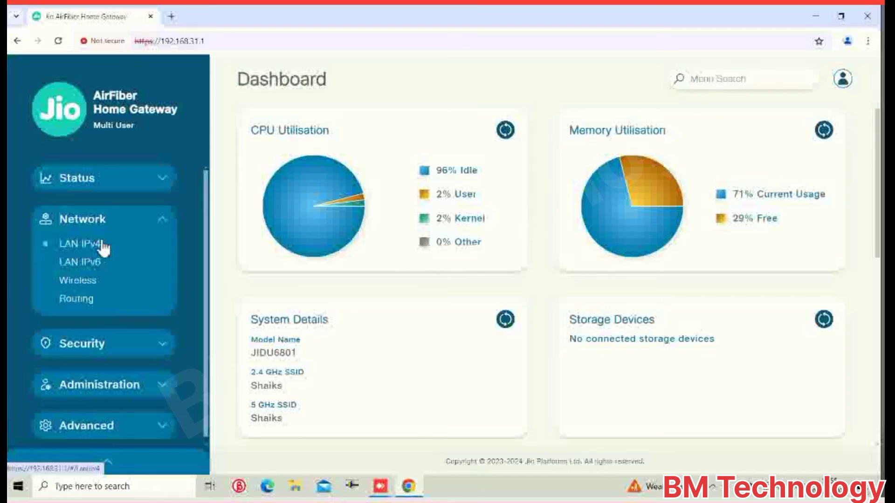
click(91, 244)
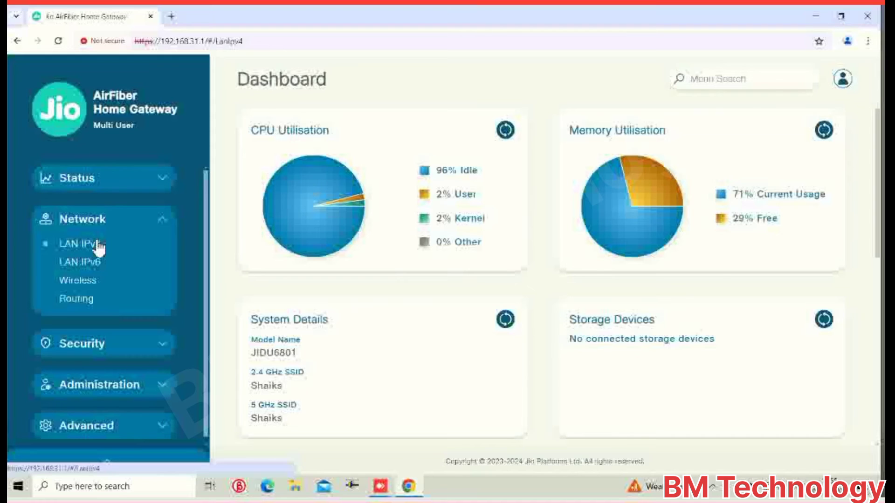
- Load the LAN IPv4 page showing IP 192.168.1.1 and DHCP settings
click(87, 235)
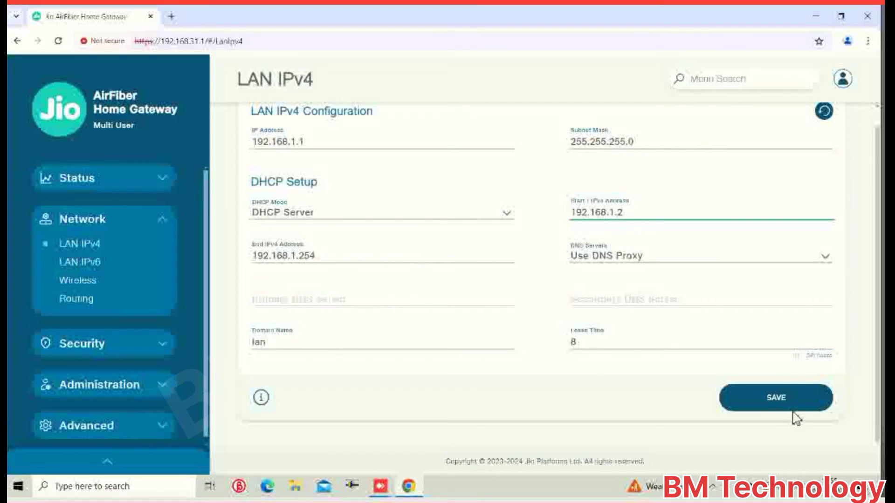
mouse_move(628, 341)
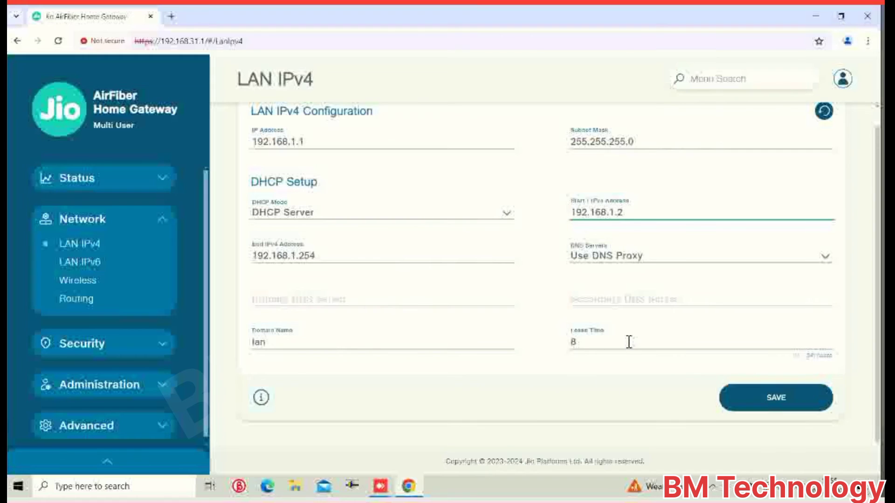